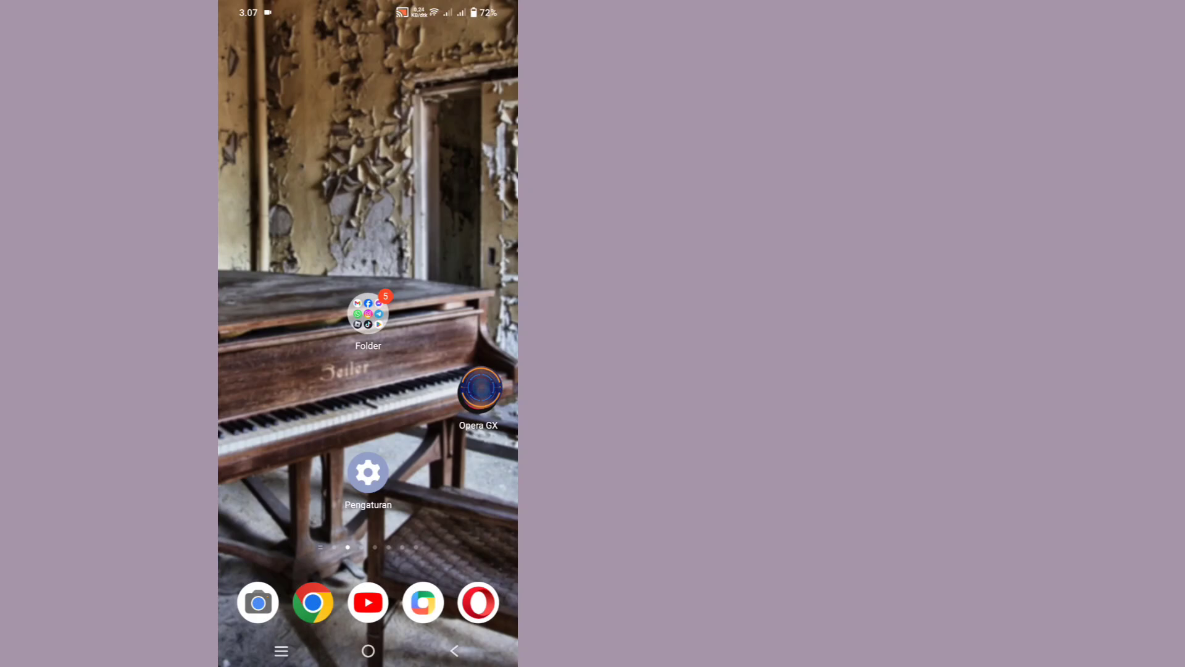
Launch Opera GX from the Android home screen
click(478, 388)
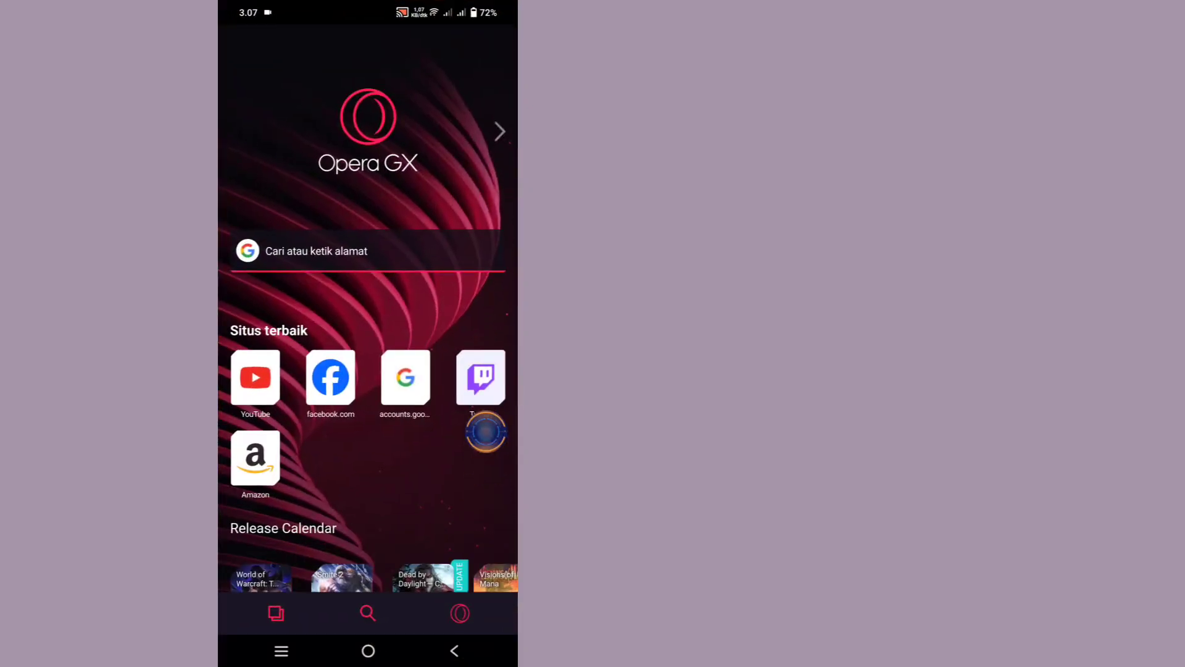
Search Google for "Facebook Help Center" from the Opera GX address bar
click(367, 251)
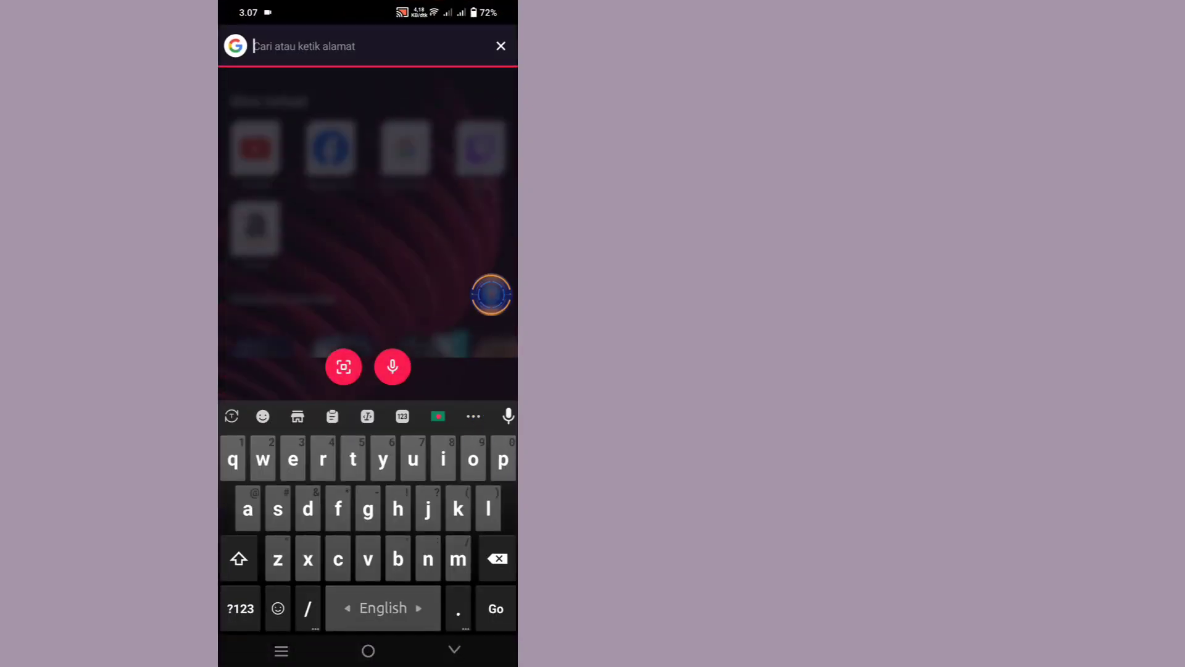
click(239, 558)
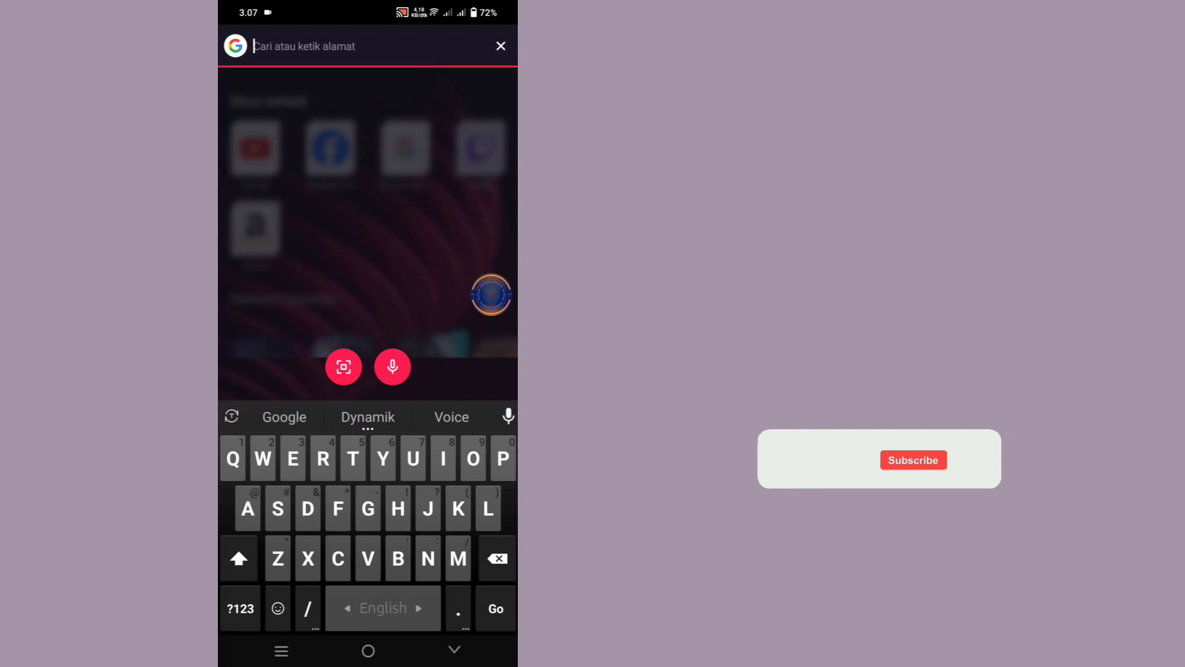
text(Facebook)
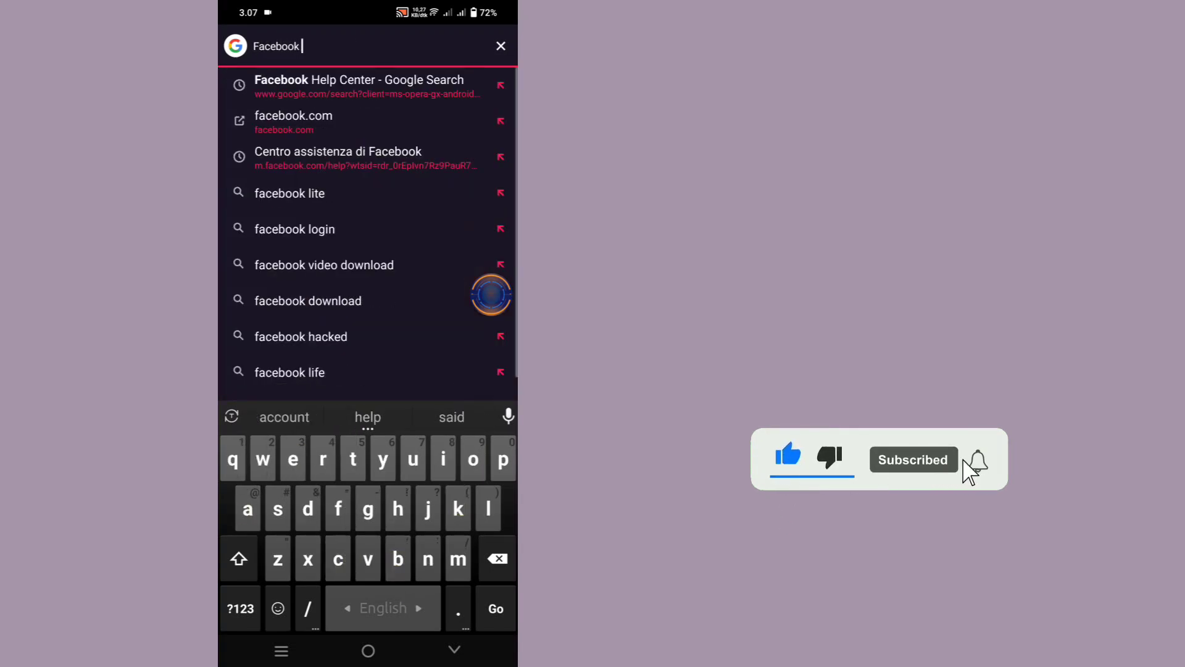
text(Help C)
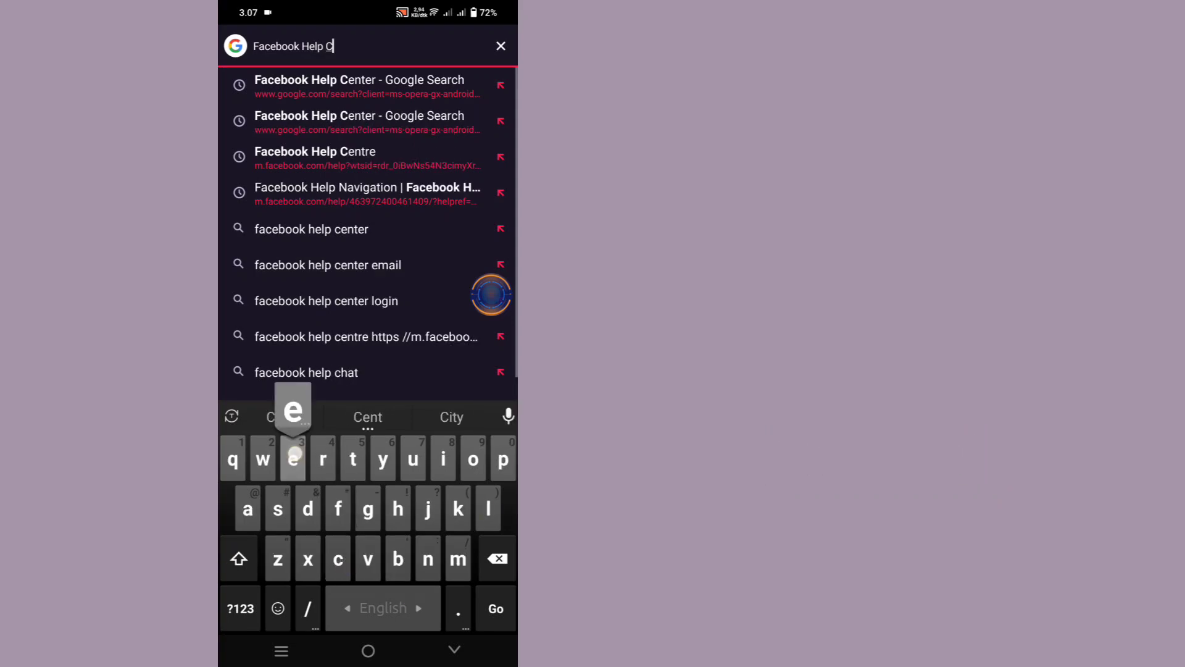
text(enter)
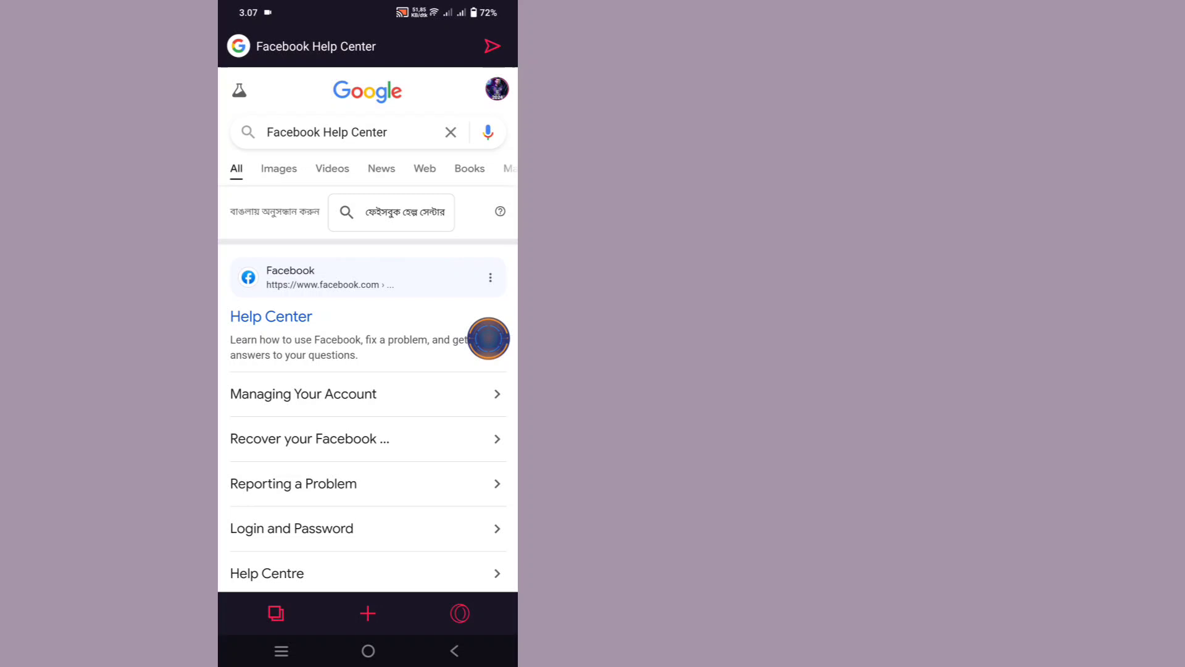
Open the Facebook Help Center result and expand the article on recovering without email or phone
click(270, 316)
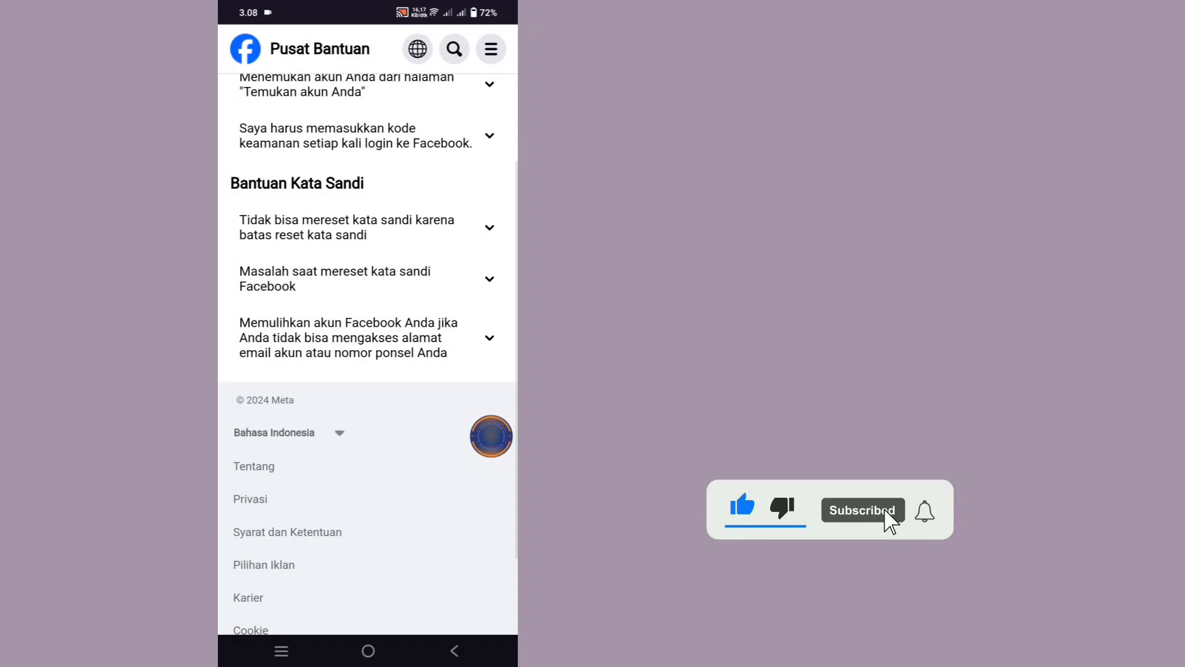
click(367, 337)
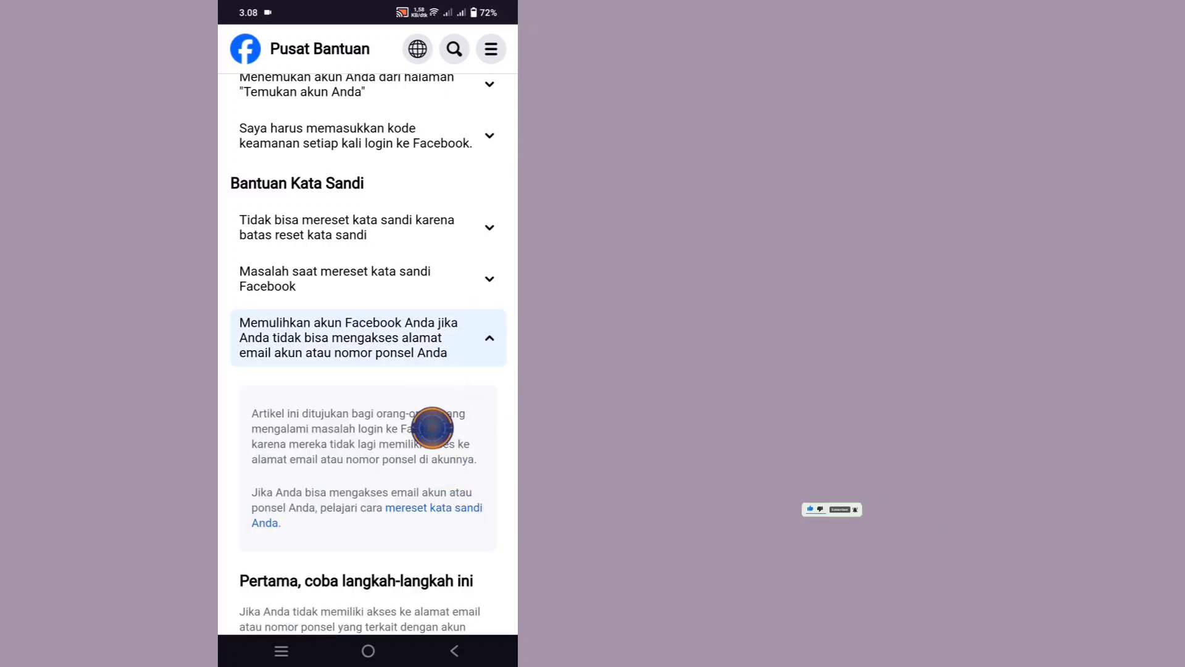
Read the recovery article to its end and answer 'Apakah ini membantu?' with thumbs-down
scroll(down, 3)
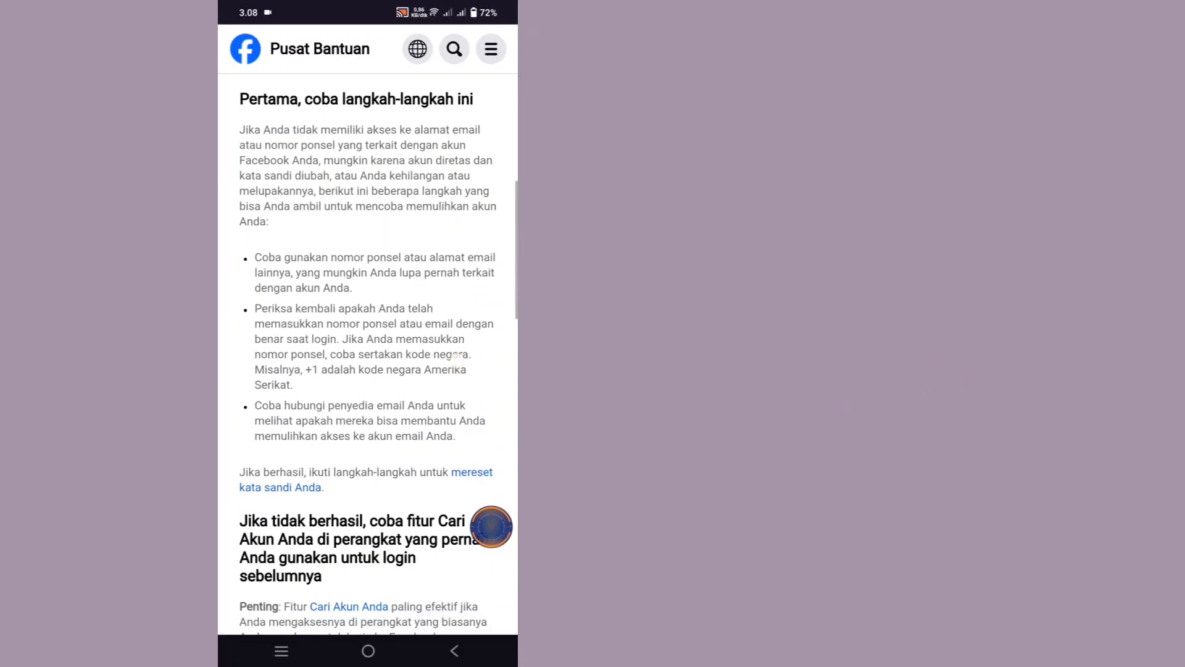
scroll(down, 3)
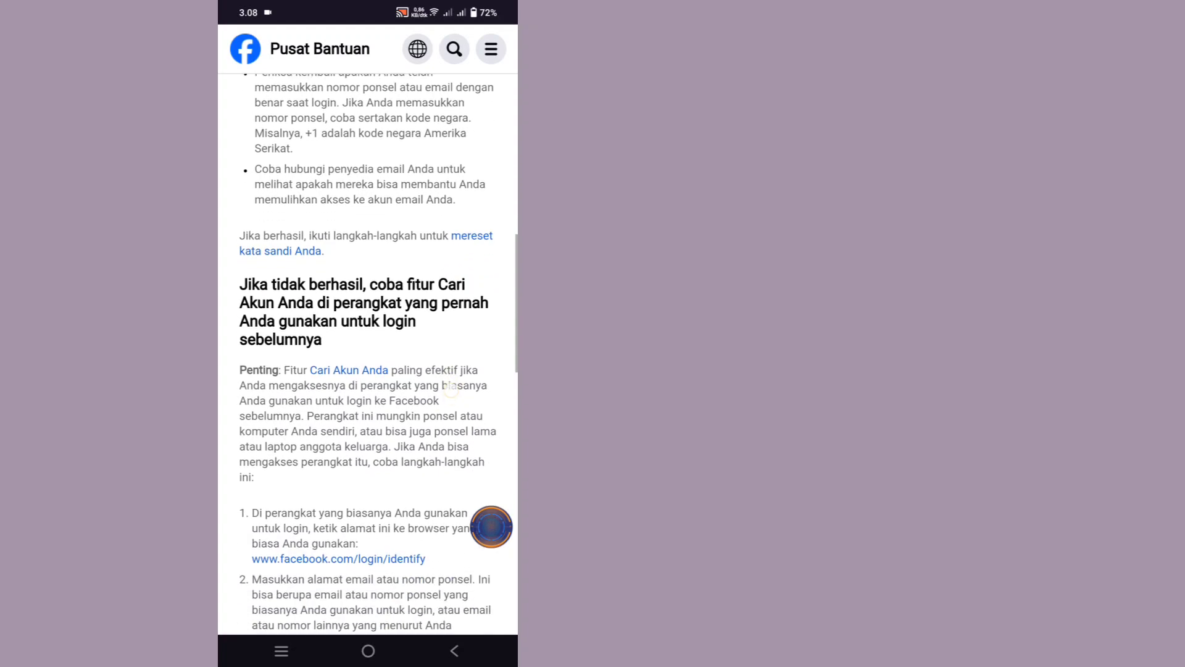
scroll(down, 3)
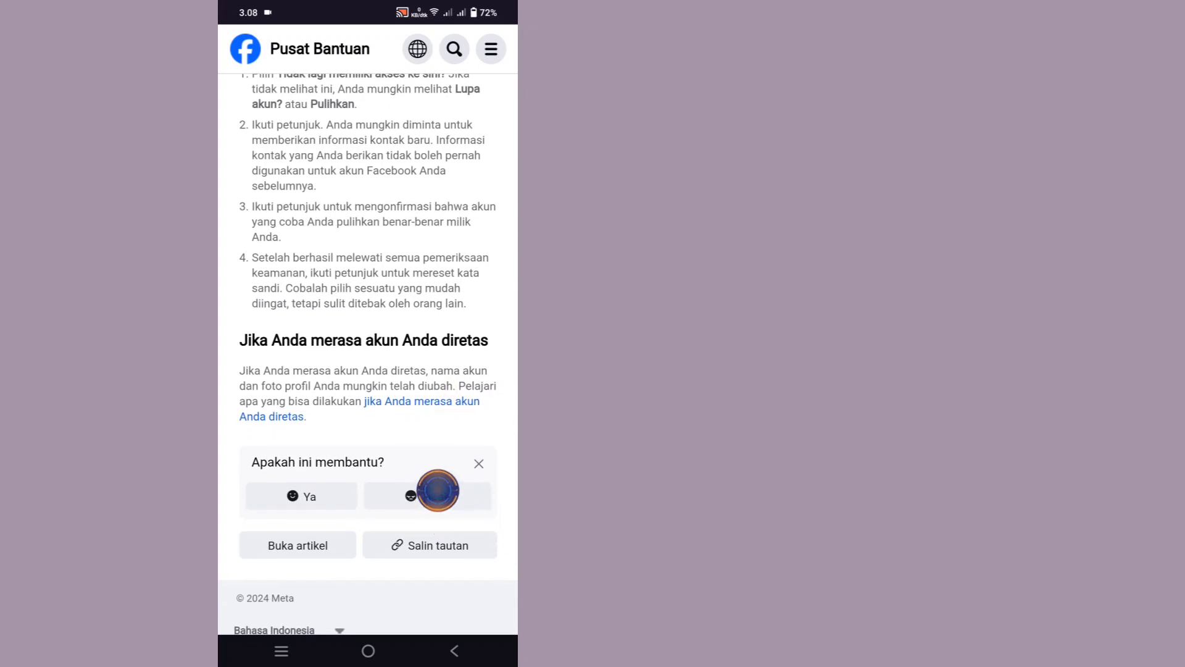
click(427, 496)
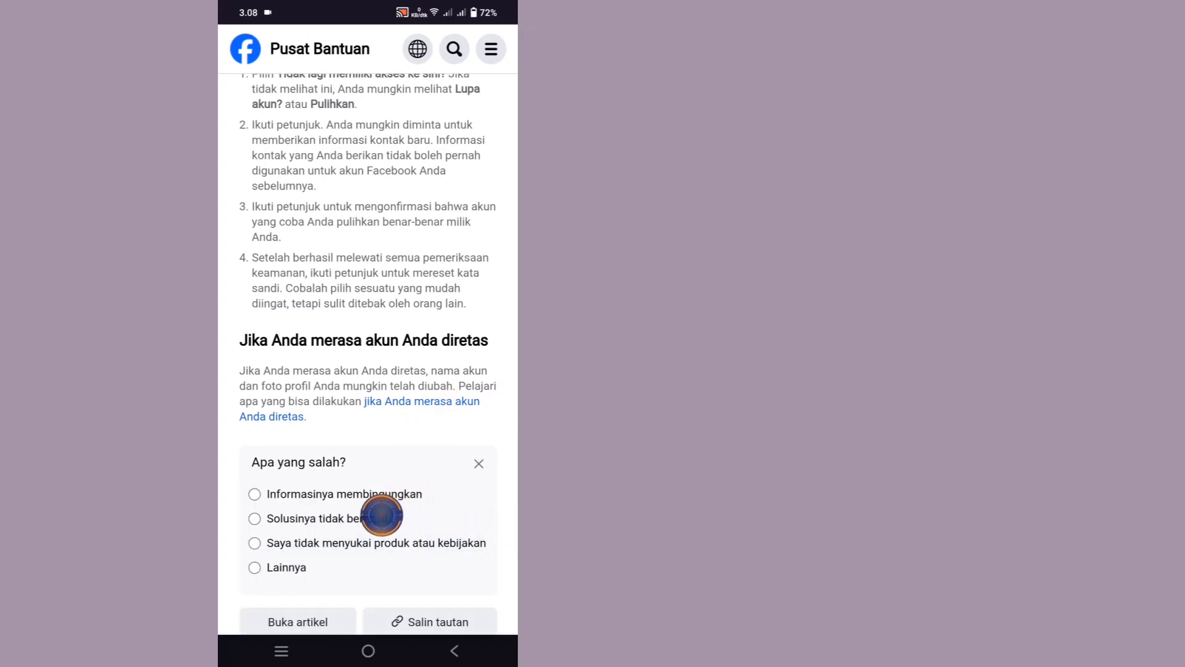